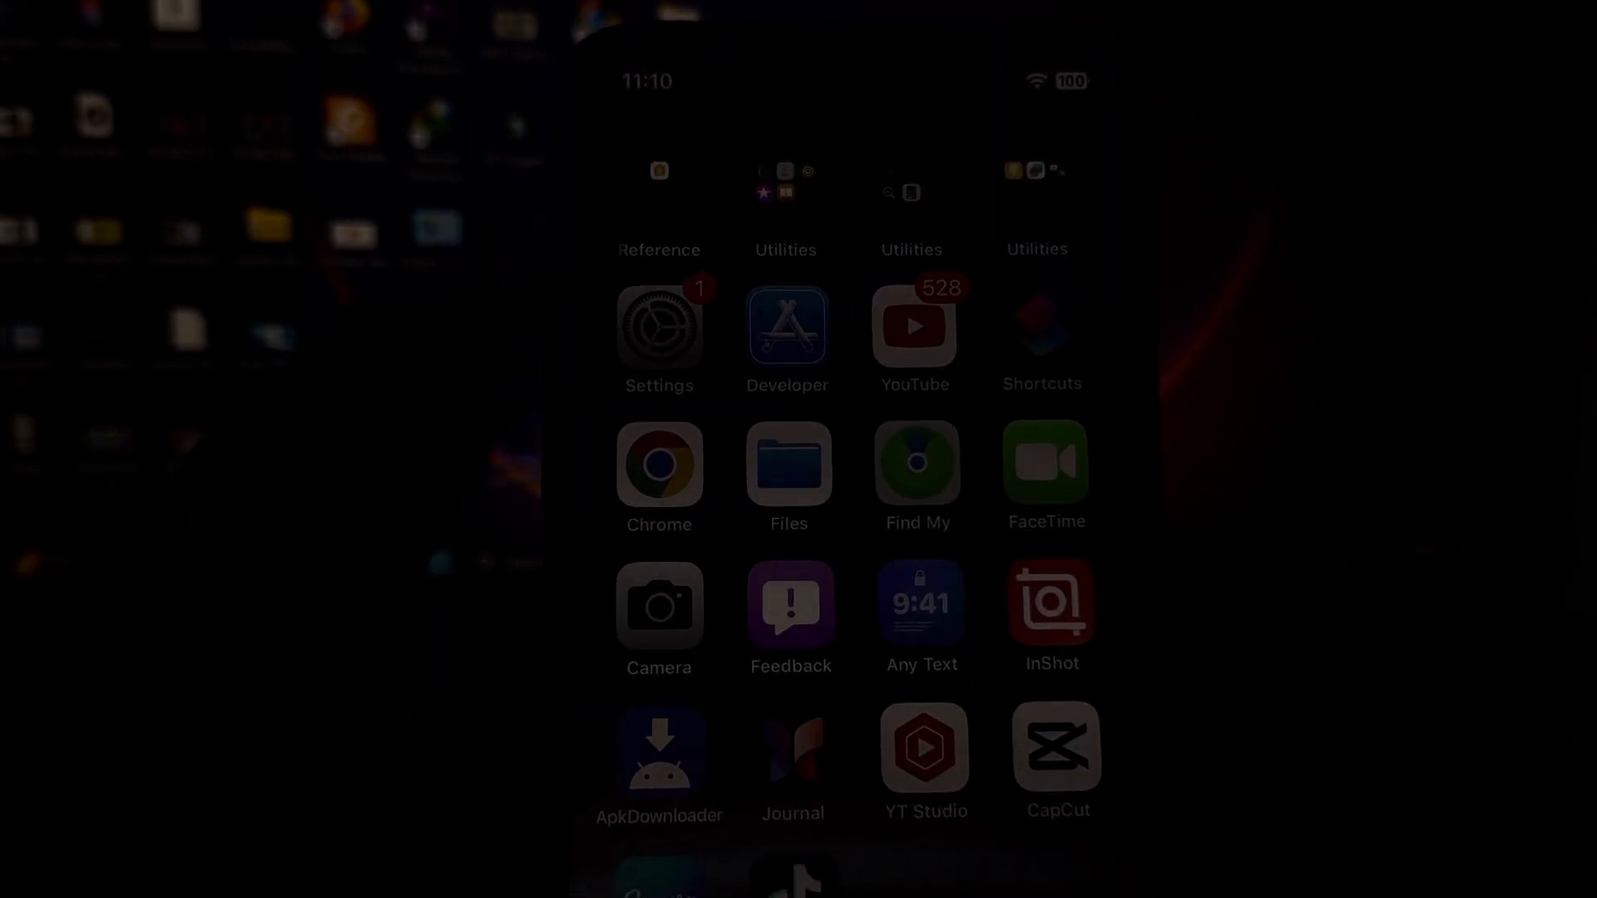
- Open the Settings app and scroll its list to view Wi-Fi (Flash Fiber 4G) and Cellular
{"action": "left_click", "coordinate": [658, 326]}
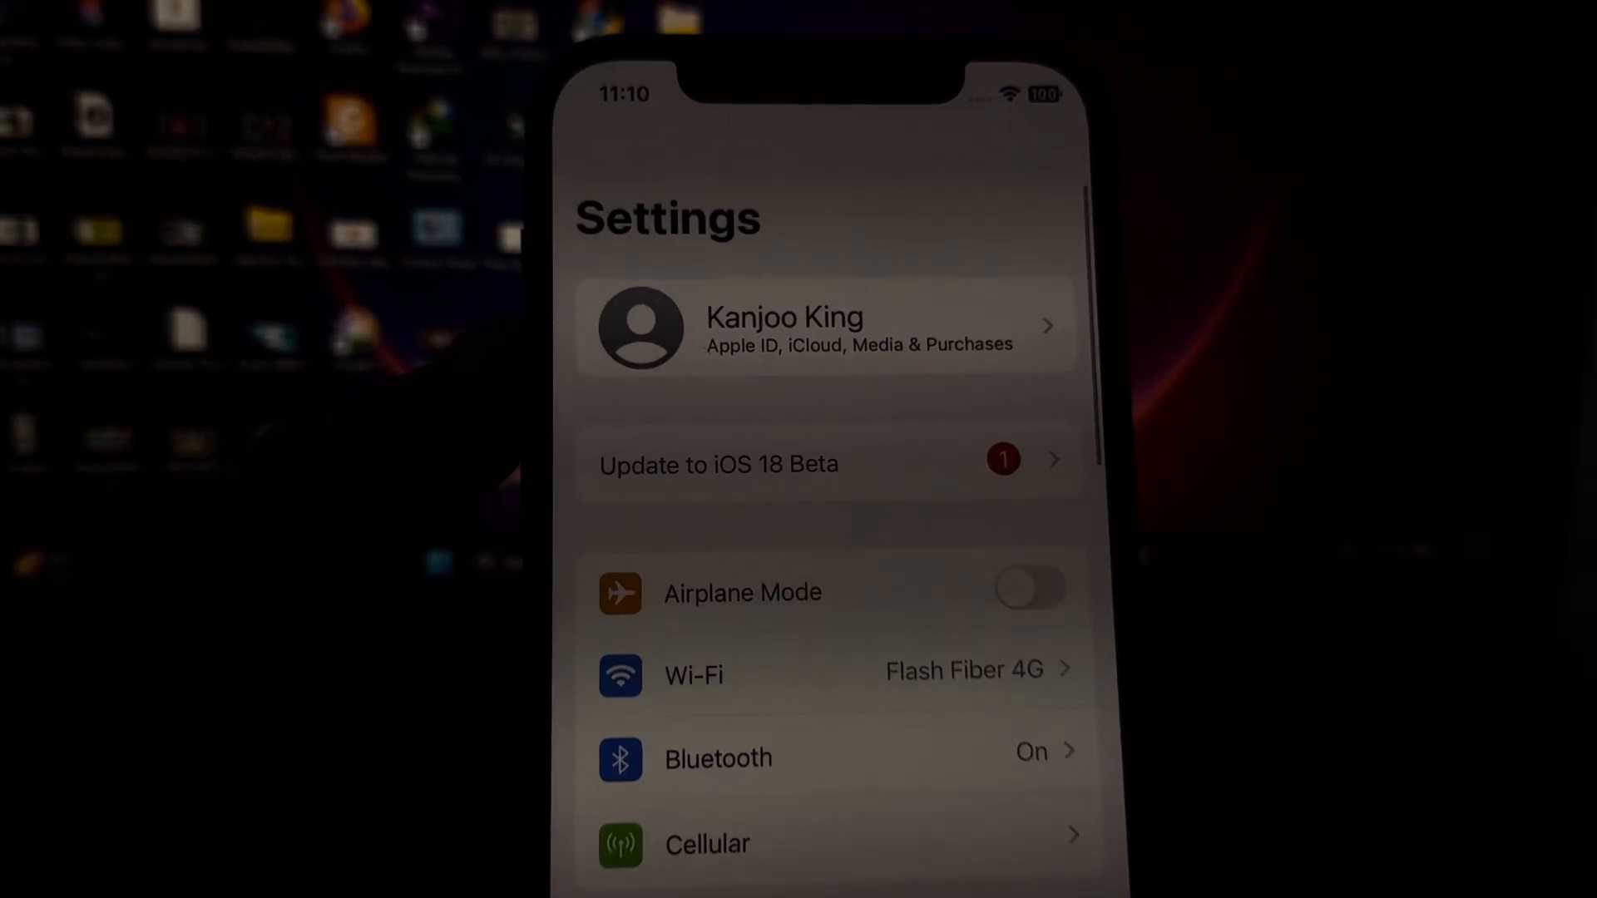
{"action": "scroll", "scroll_direction": "down", "scroll_amount": 3}
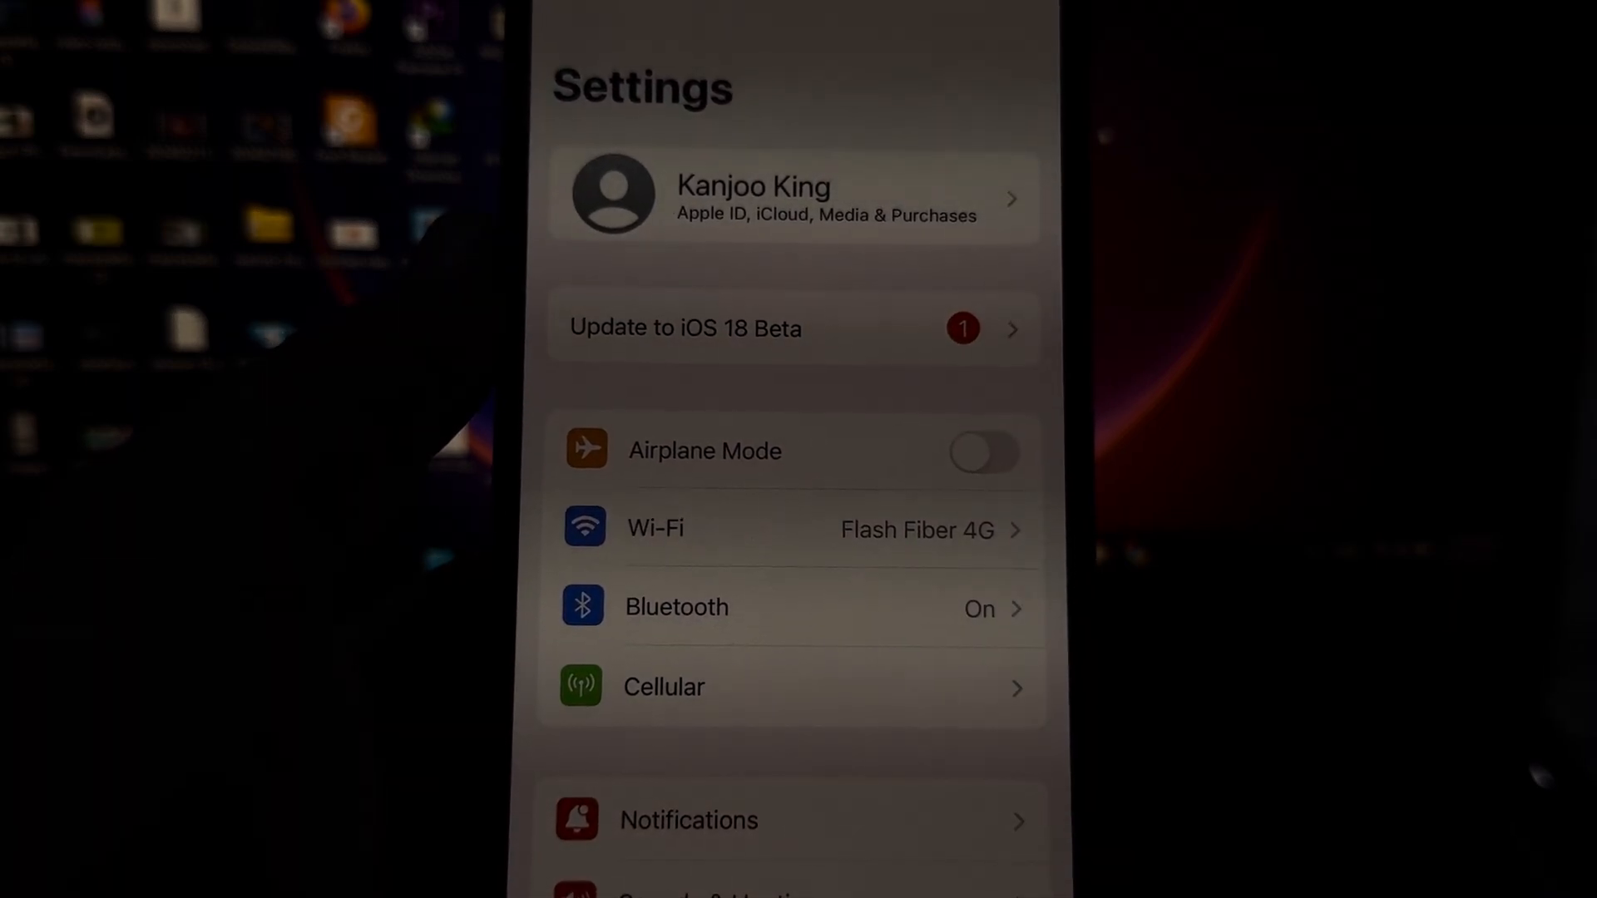
{"action": "scroll", "scroll_direction": "up", "scroll_amount": 3}
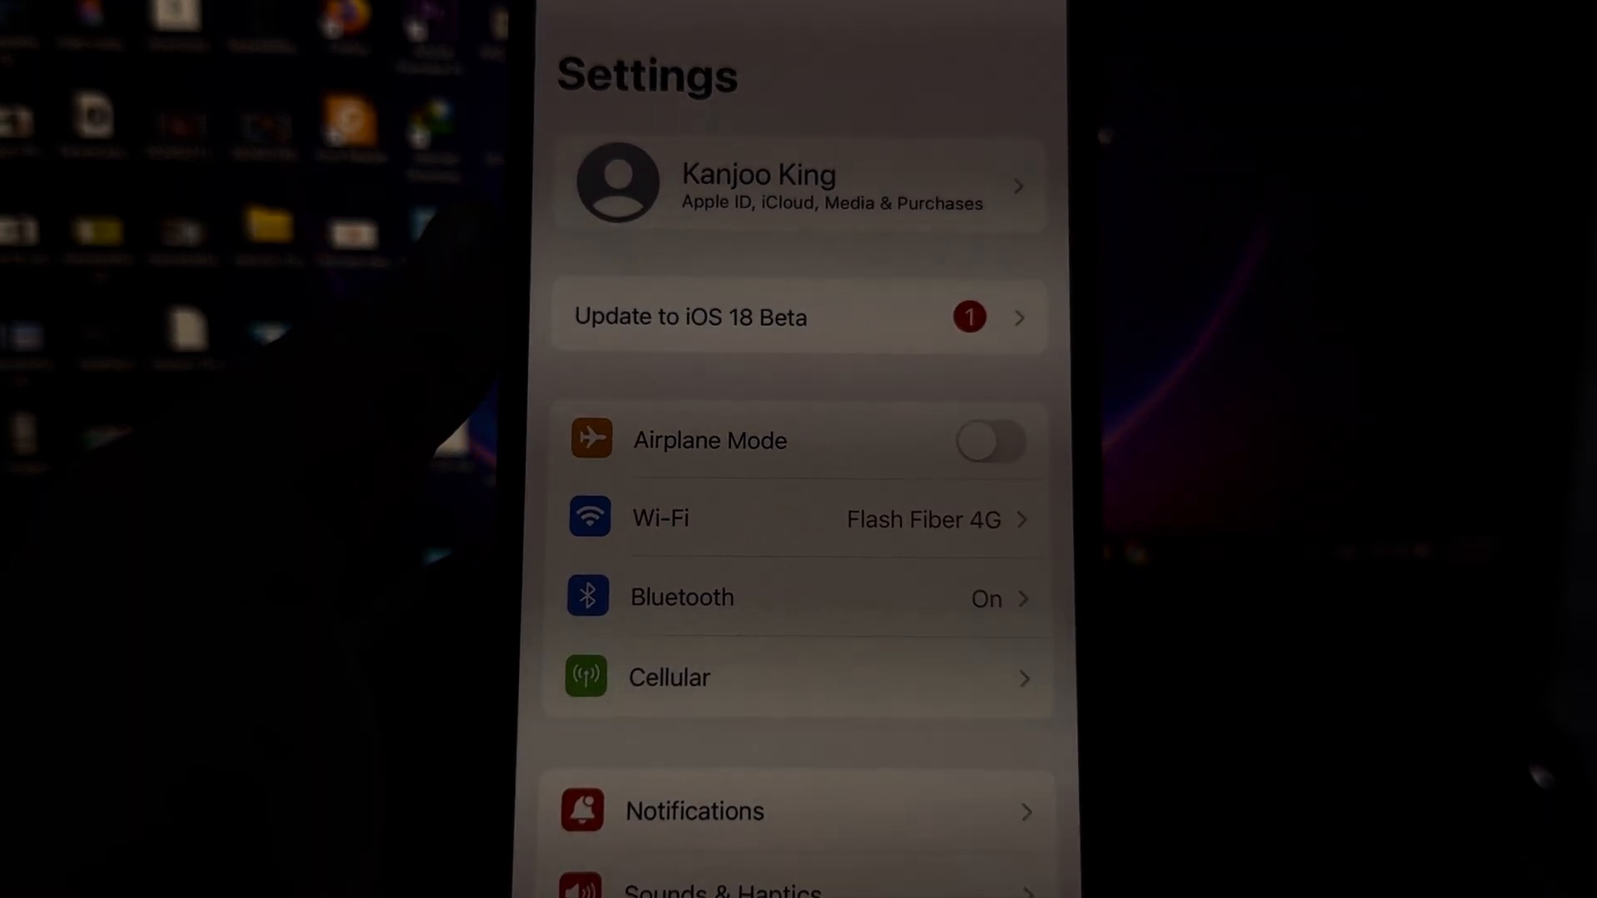